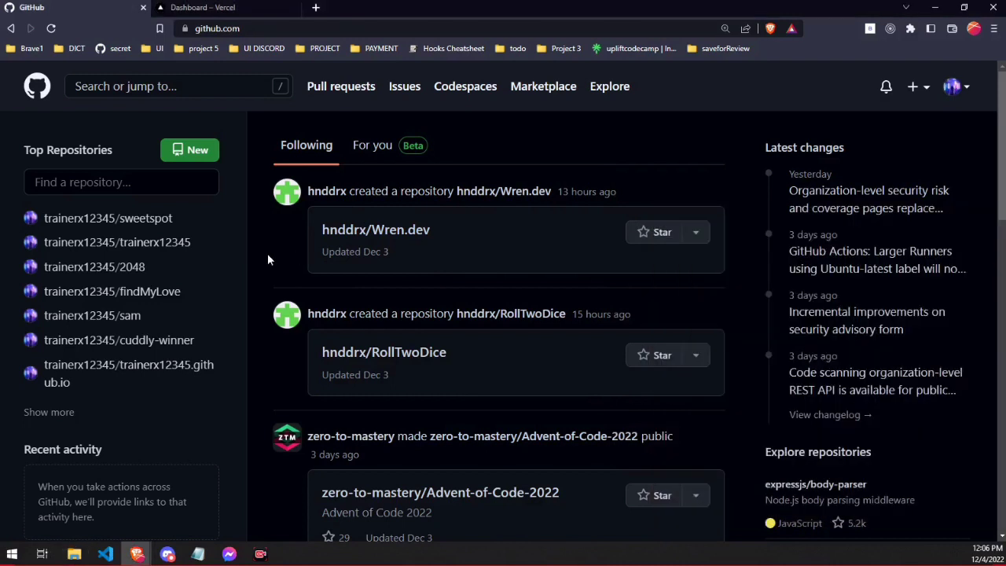
pyautogui.moveTo(189, 149)
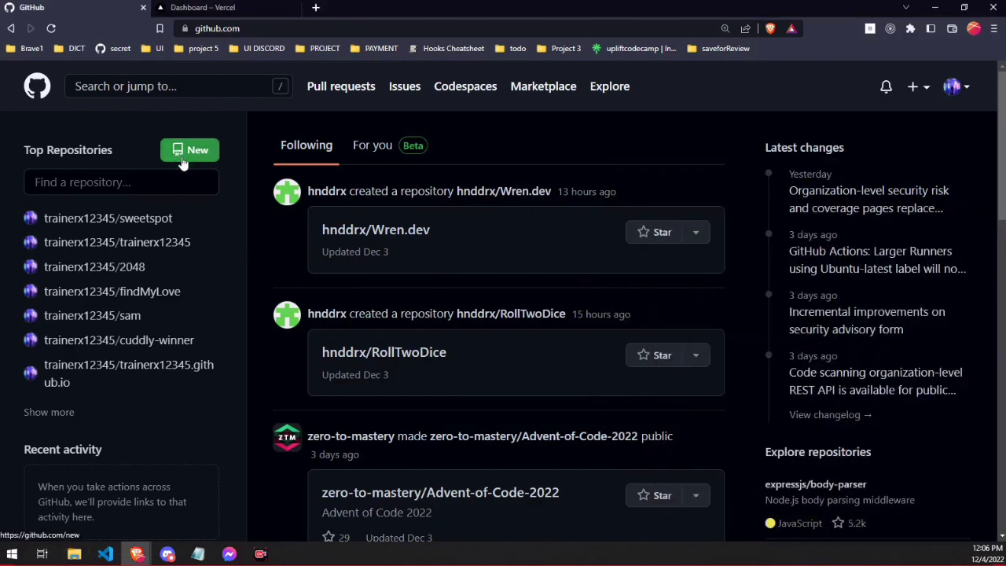
pyautogui.moveTo(192, 108)
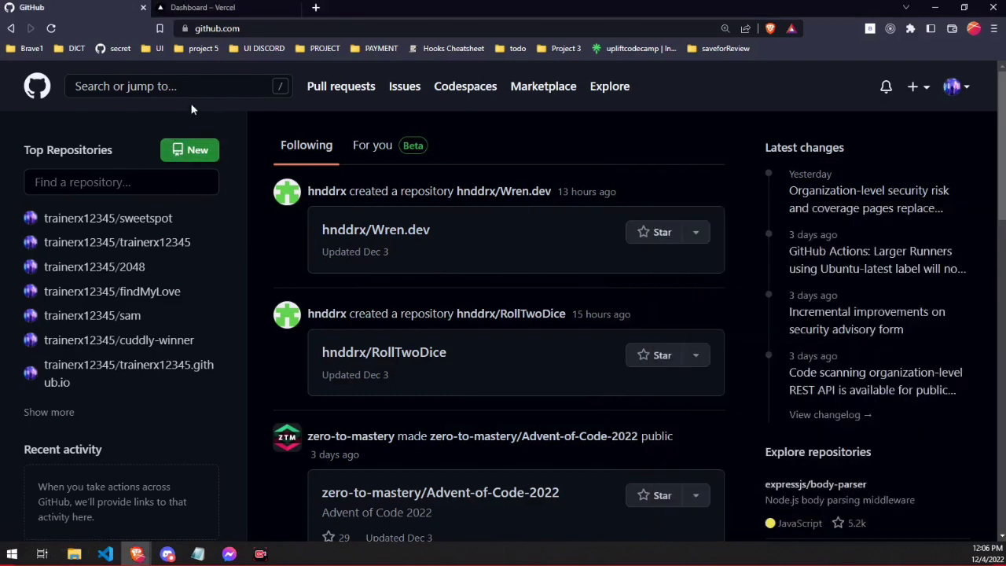
# Step: Create the public 'portfolio' repository, described 'My portfolio', initialized with a README.md
pyautogui.click(952, 86)
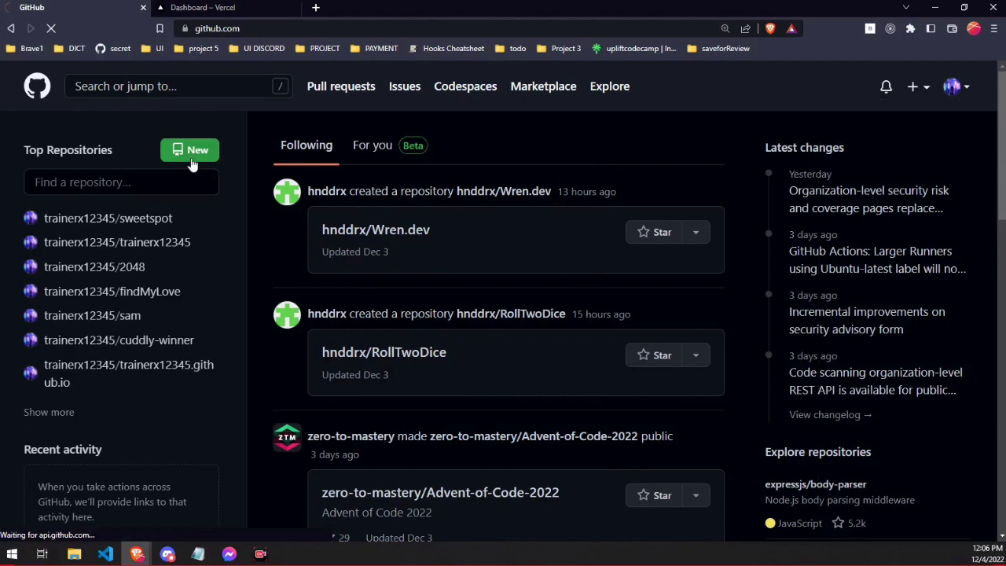
pyautogui.click(189, 149)
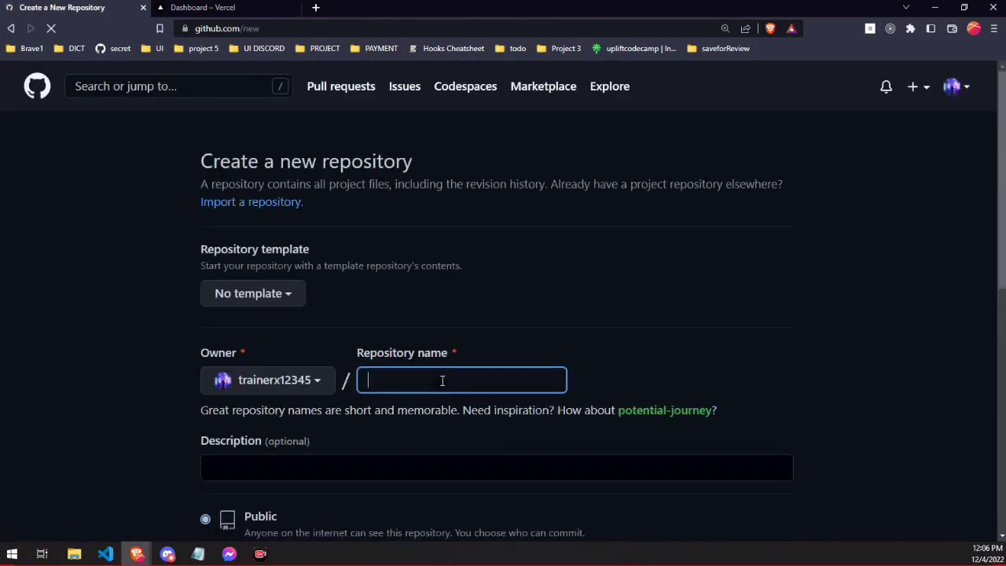
pyautogui.write('port')
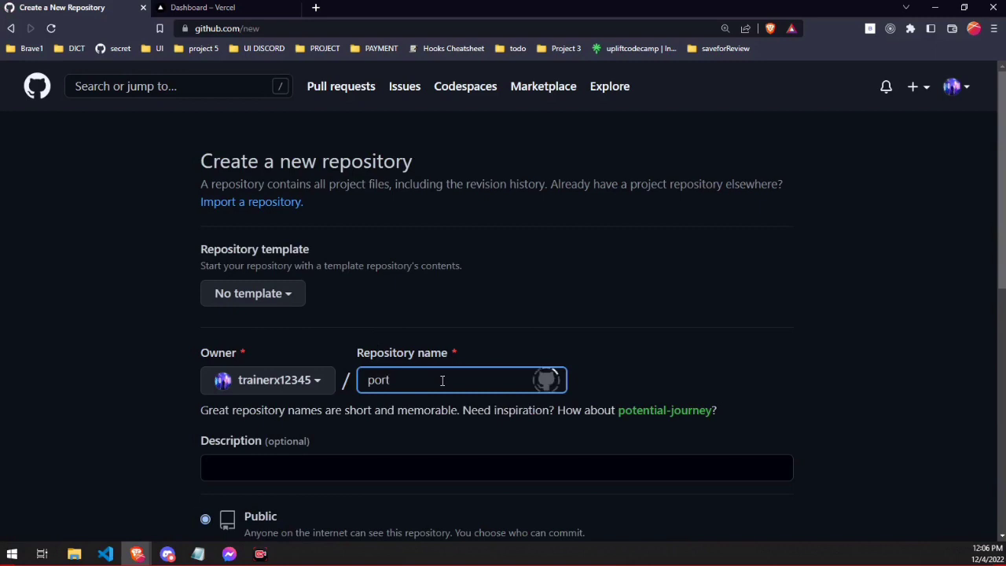
pyautogui.write('folio')
pyautogui.click(496, 467)
pyautogui.write('M')
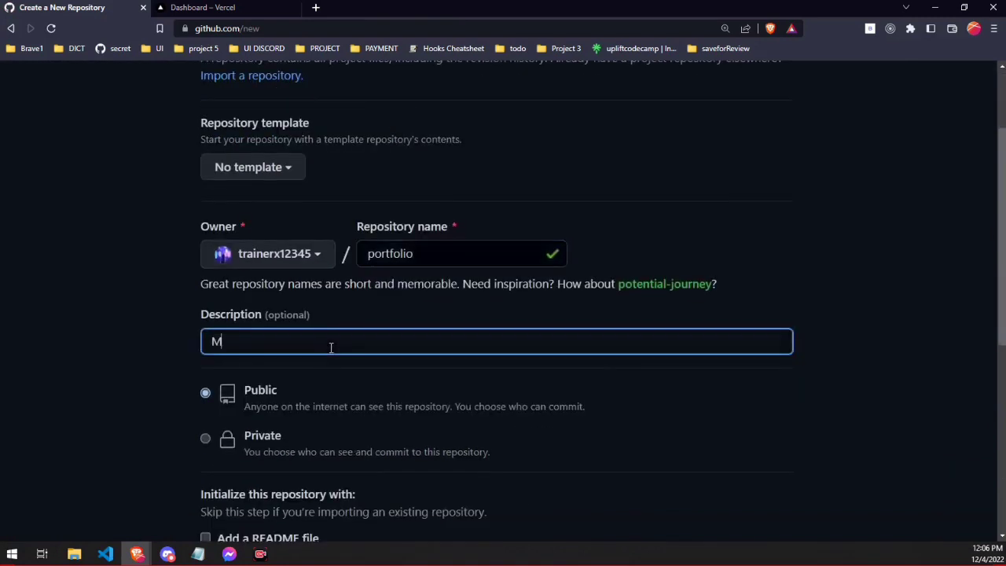
pyautogui.write('y portfolio')
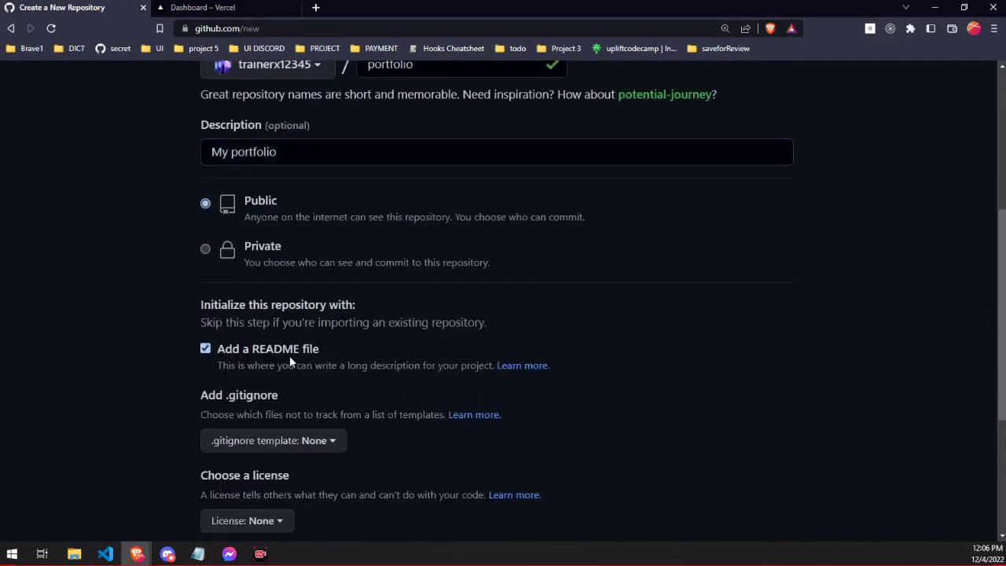
pyautogui.scroll(-3)
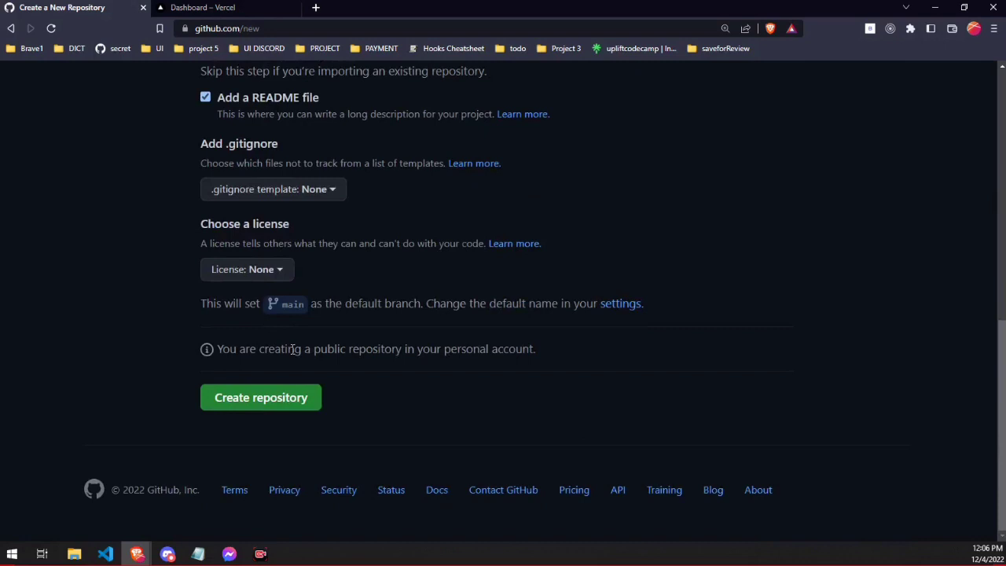
pyautogui.click(260, 397)
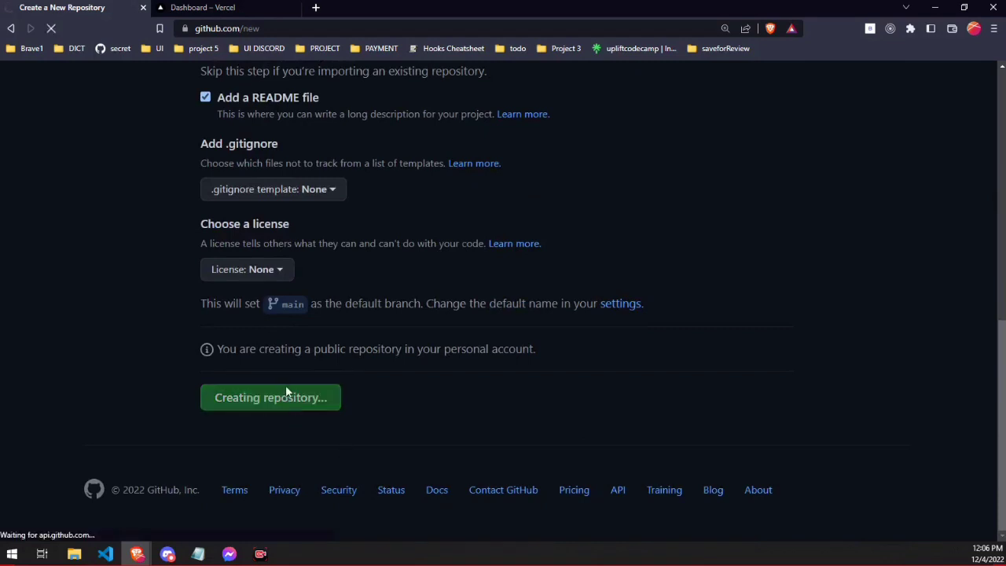
pyautogui.click(271, 397)
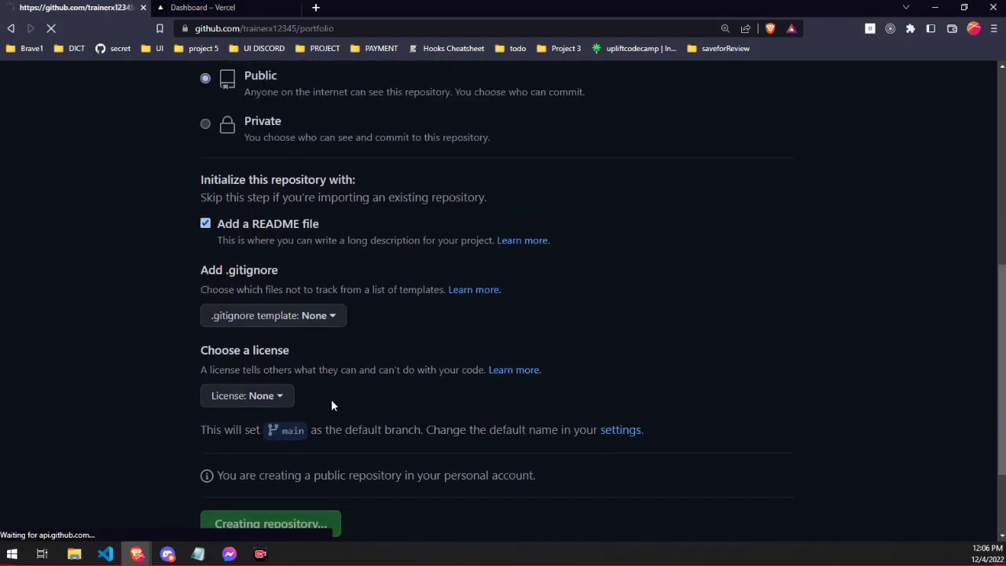
pyautogui.click(270, 522)
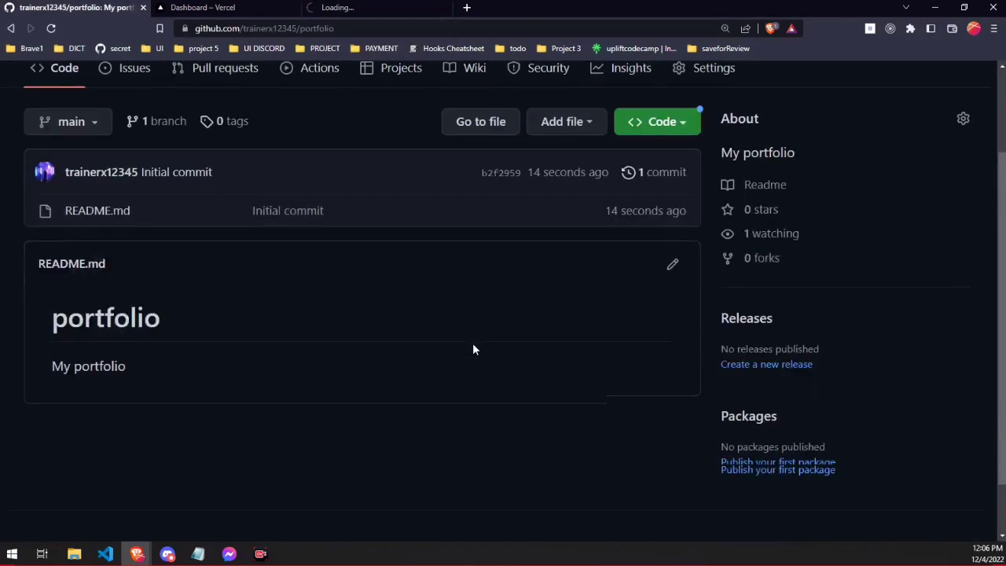
# Step: Upload the 13 local project files, including public, src and package.json, to portfolio
pyautogui.click(565, 121)
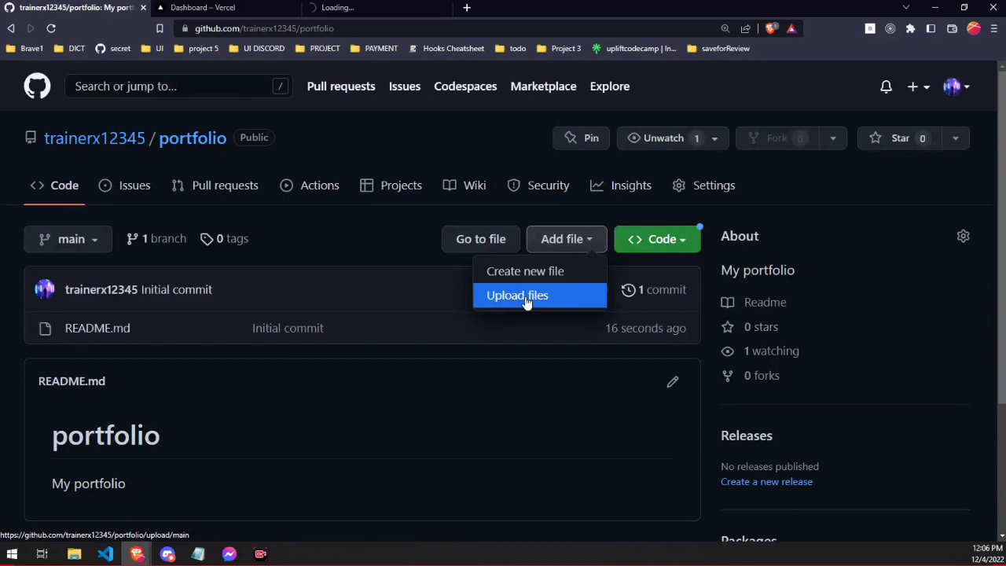
pyautogui.click(518, 295)
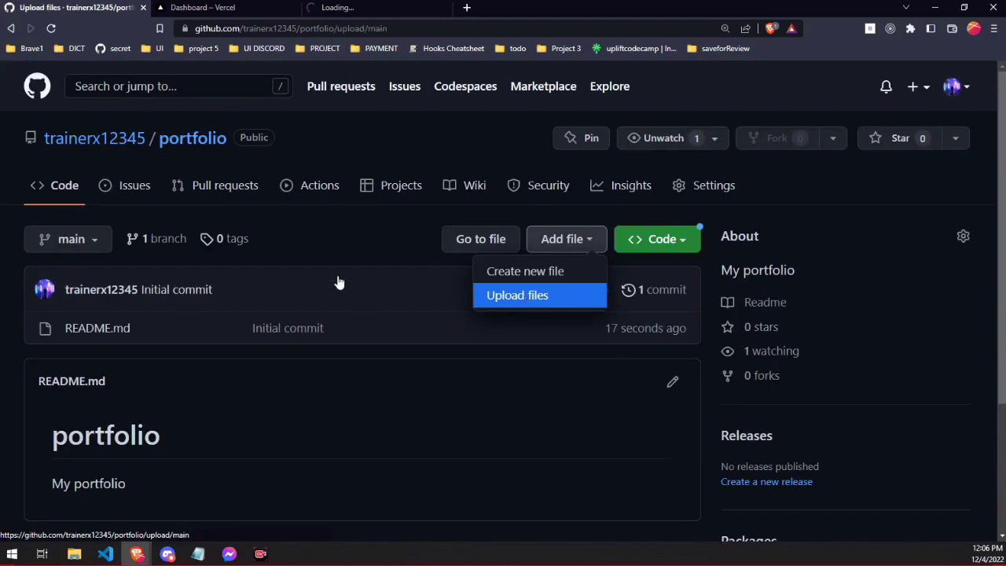
pyautogui.click(518, 295)
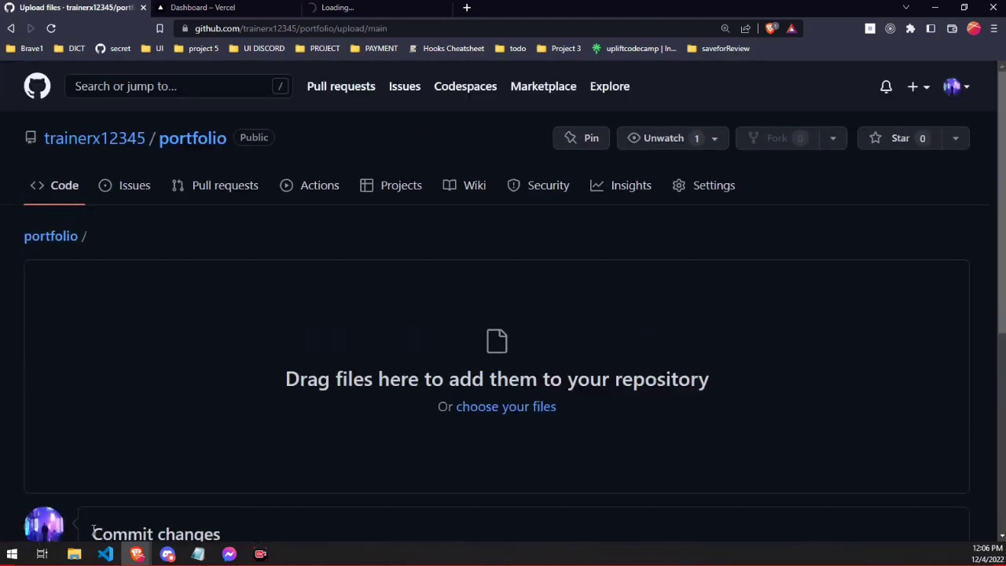
pyautogui.click(74, 554)
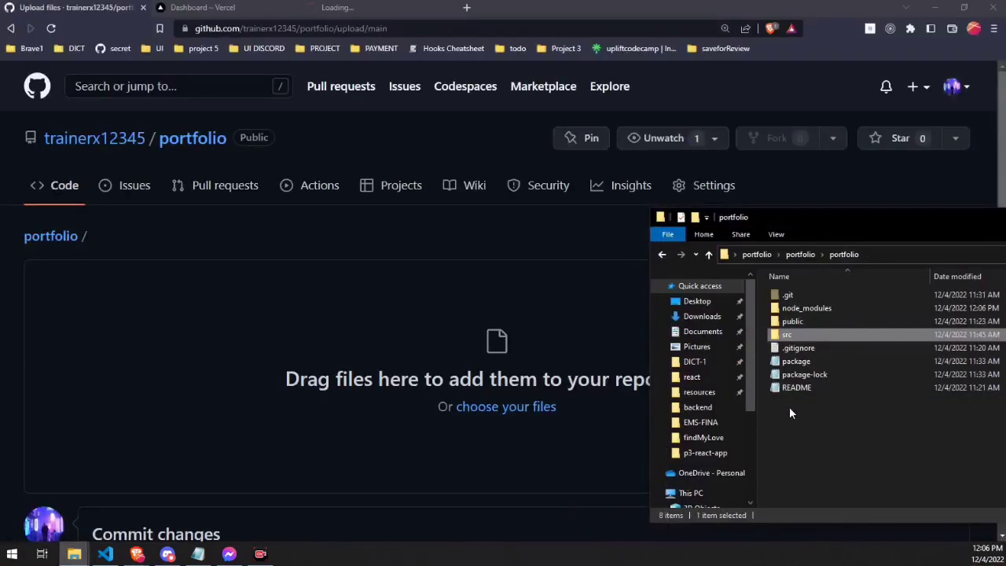
pyautogui.click(793, 320)
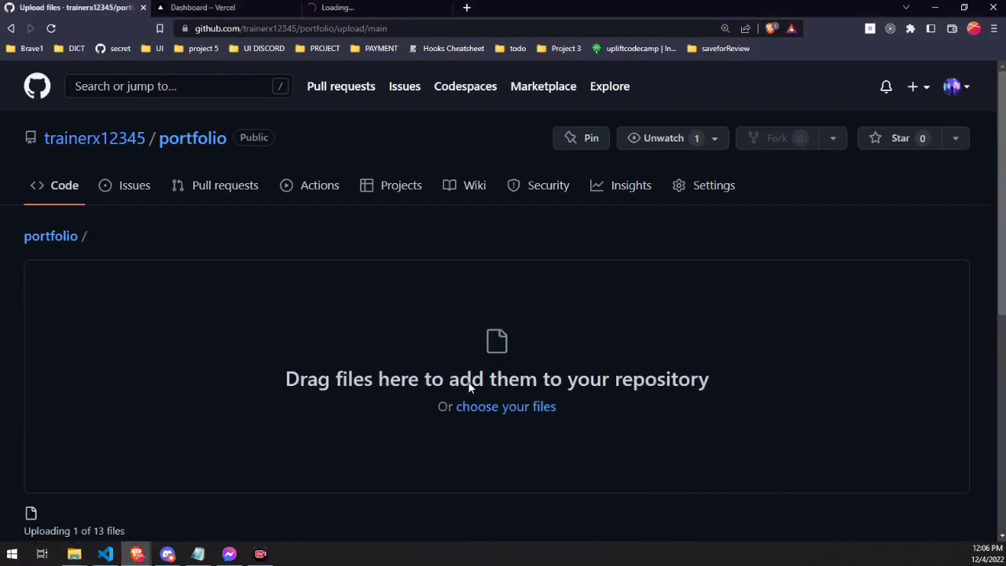
pyautogui.scroll(-3)
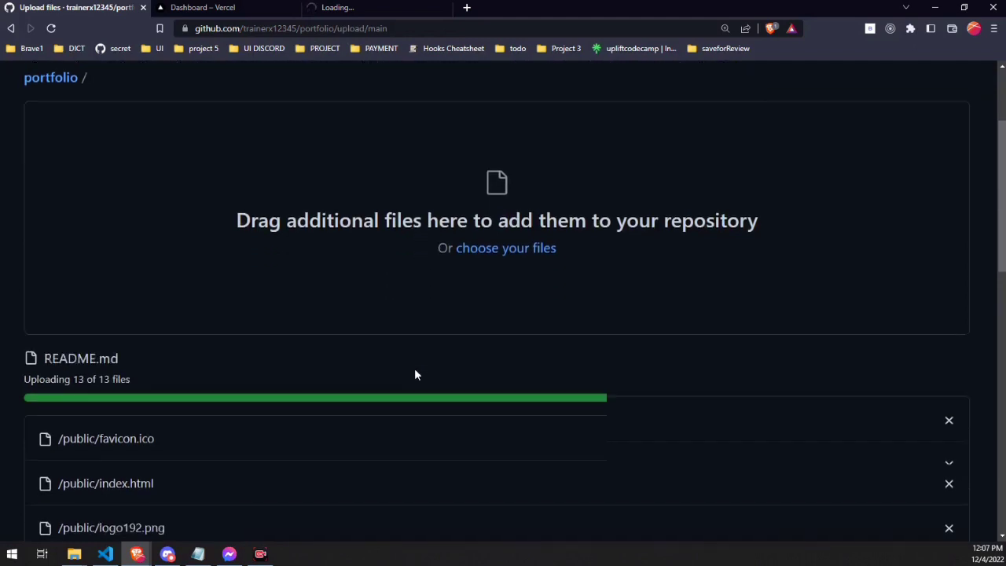
pyautogui.scroll(-3)
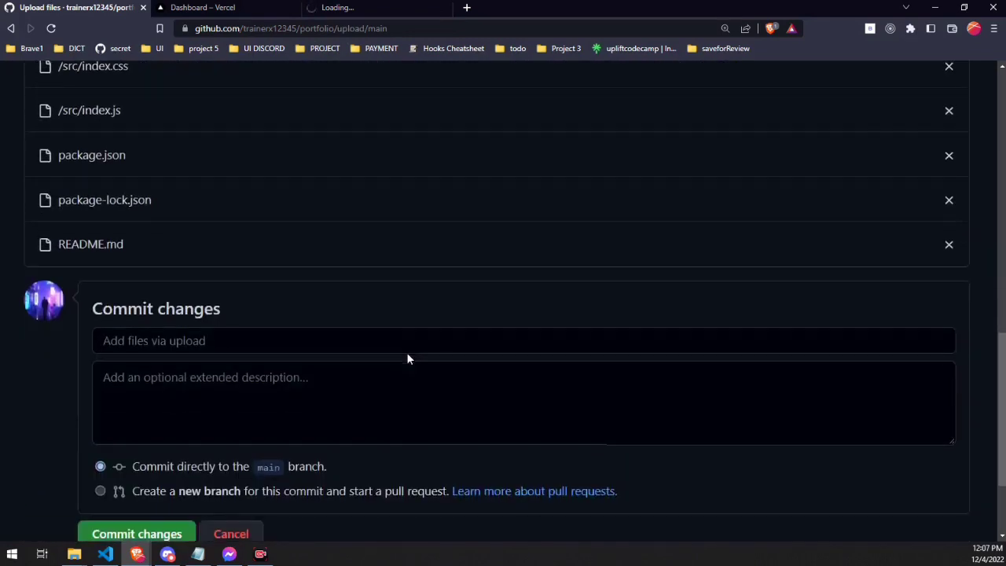
pyautogui.scroll(3)
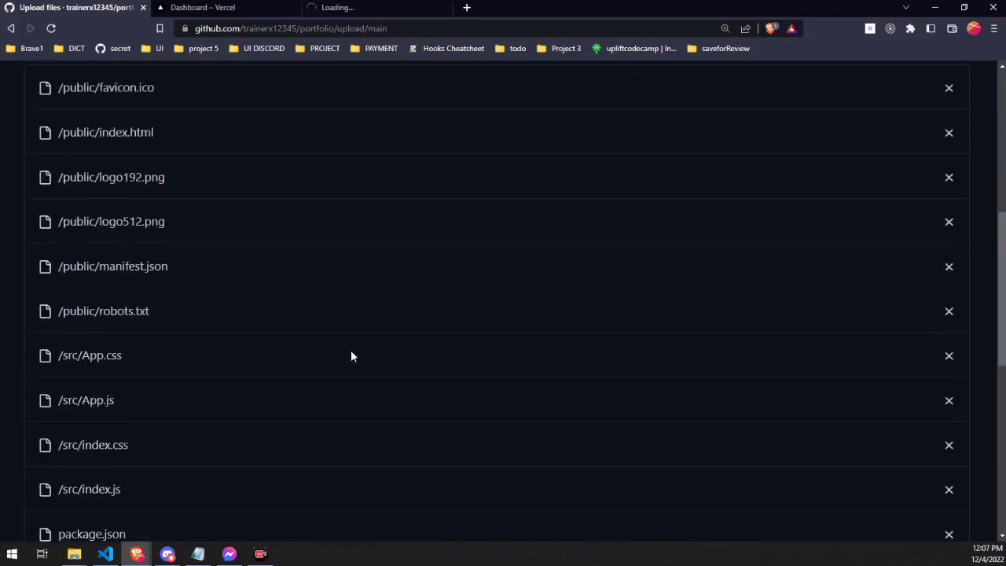
pyautogui.scroll(-3)
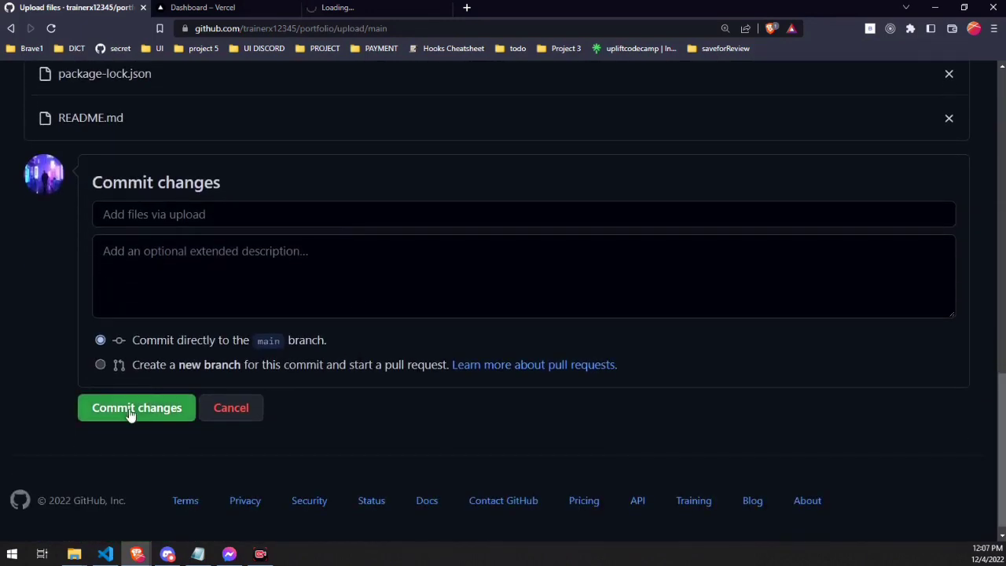
# Step: Commit the upload as 'Add files via upload' and scroll through the repository files
pyautogui.click(136, 407)
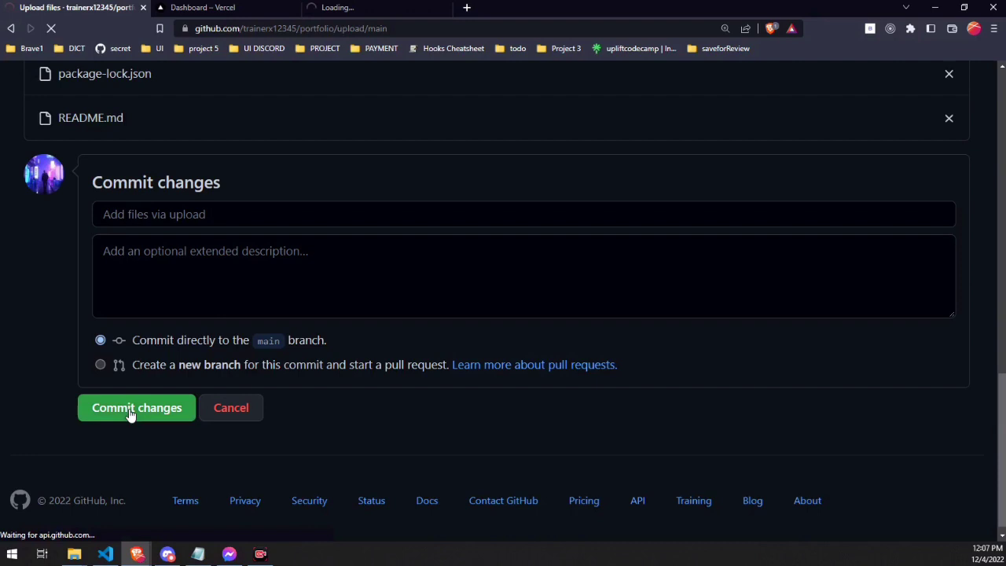
pyautogui.click(136, 407)
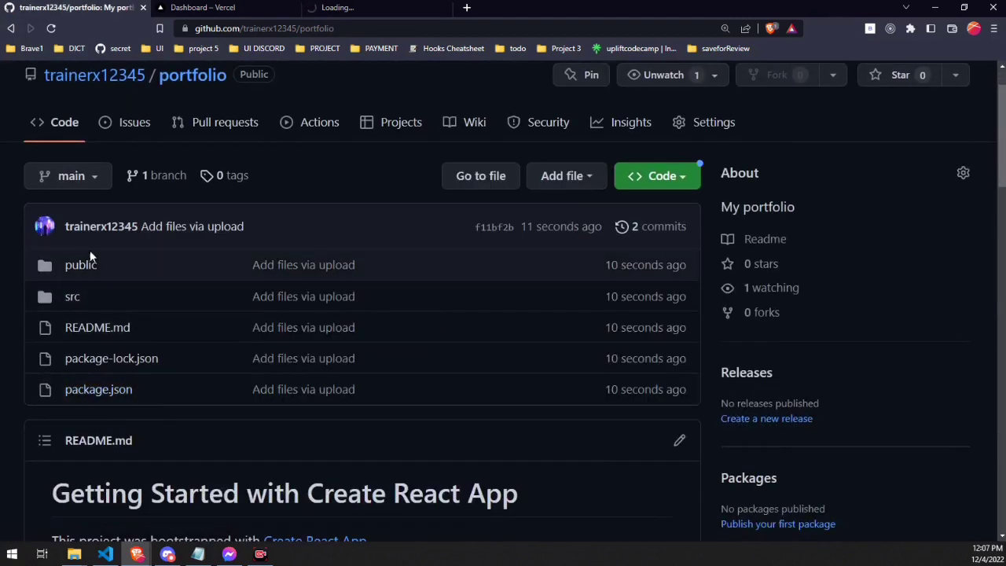
pyautogui.scroll(-3)
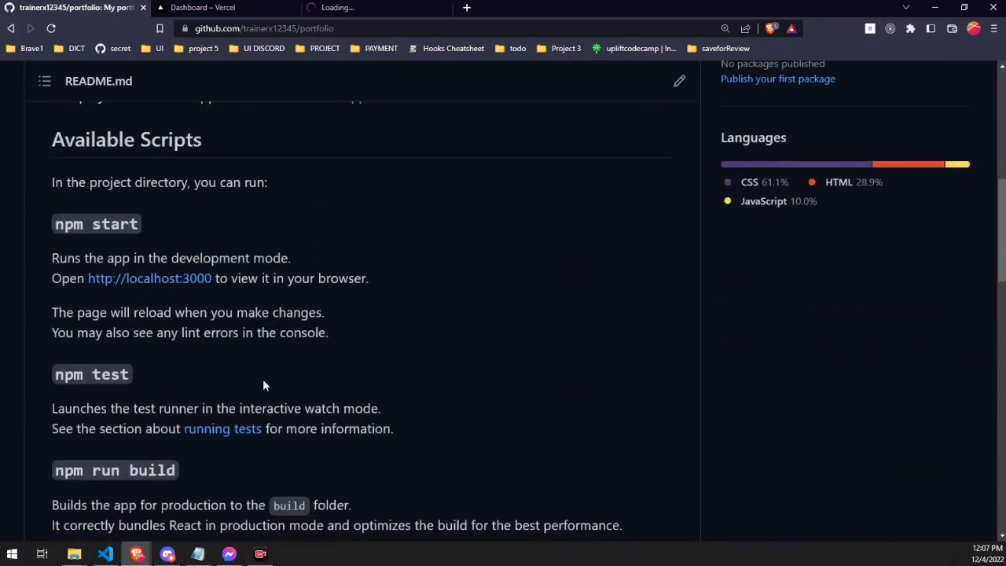
pyautogui.scroll(-3)
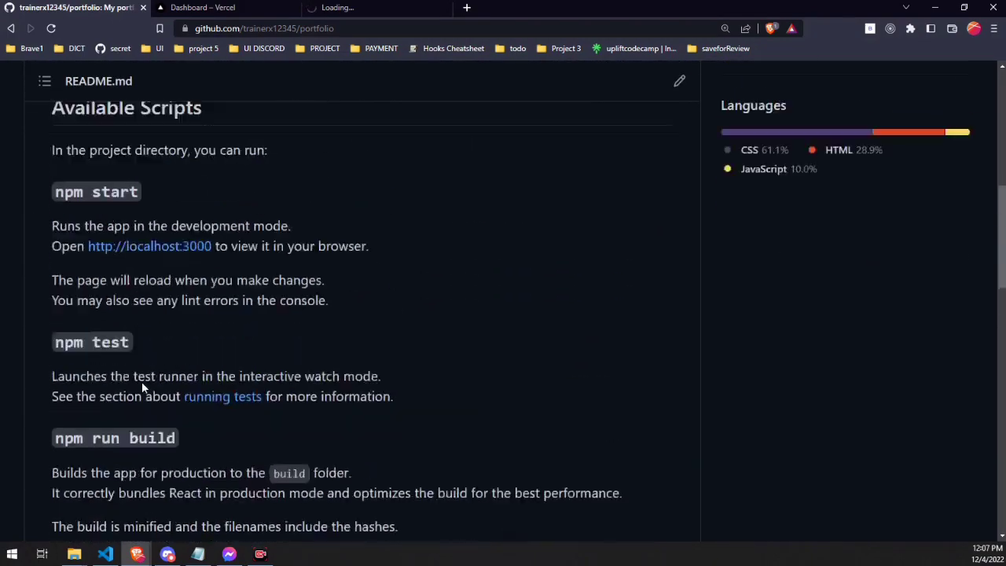
pyautogui.scroll(3)
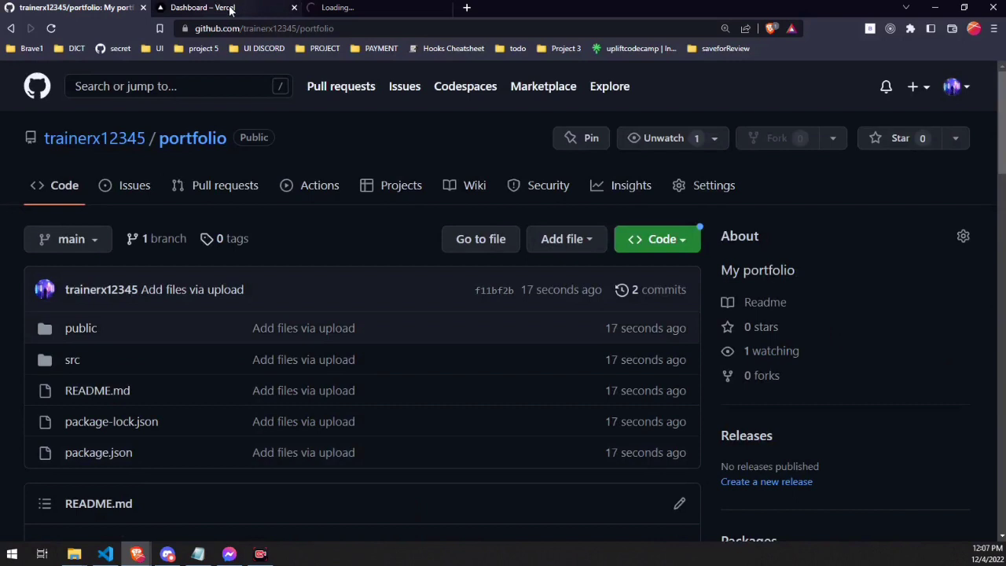
# Step: Start a new Vercel project and connect GitHub to list repositories, portfolio included
pyautogui.click(203, 7)
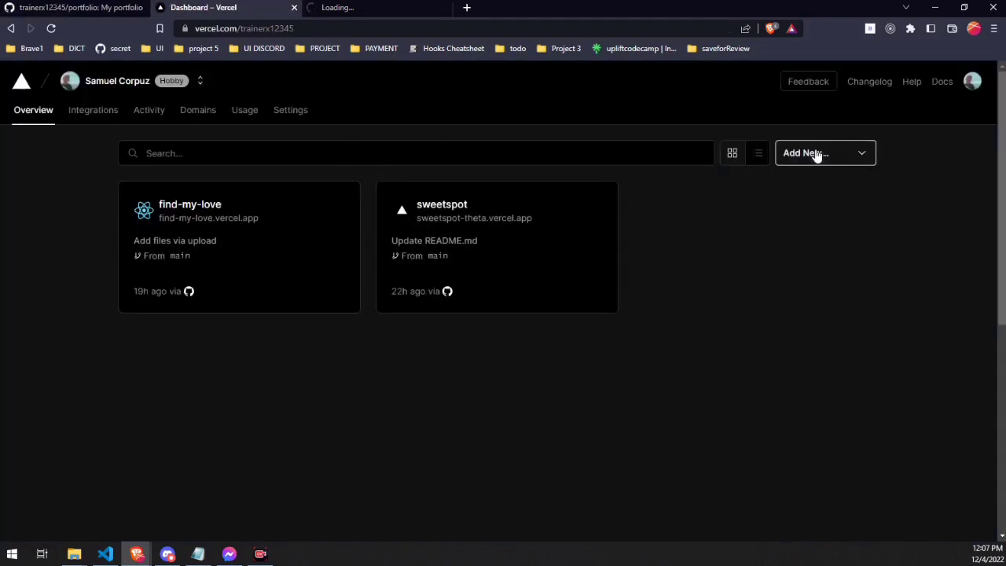
pyautogui.moveTo(523, 397)
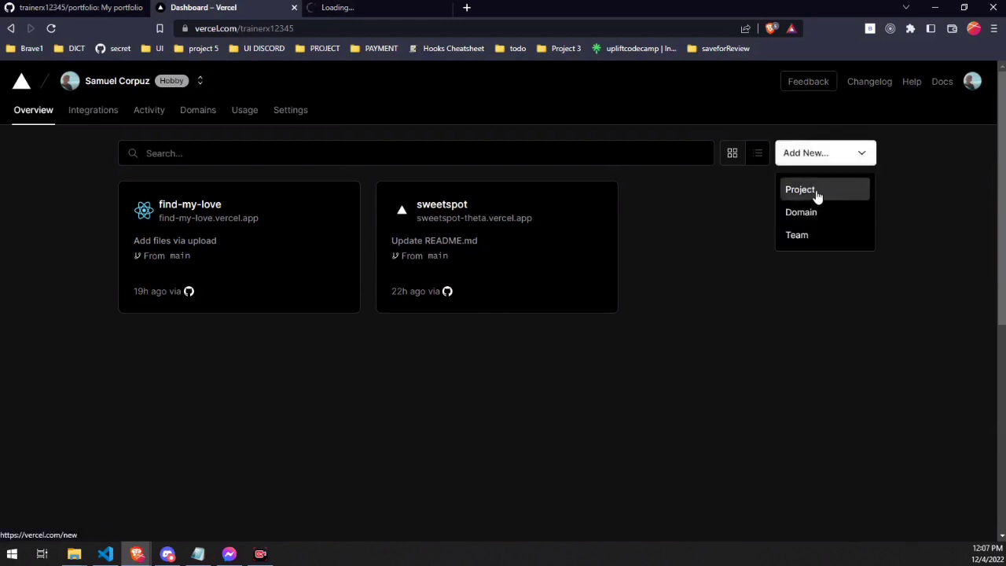
pyautogui.click(800, 190)
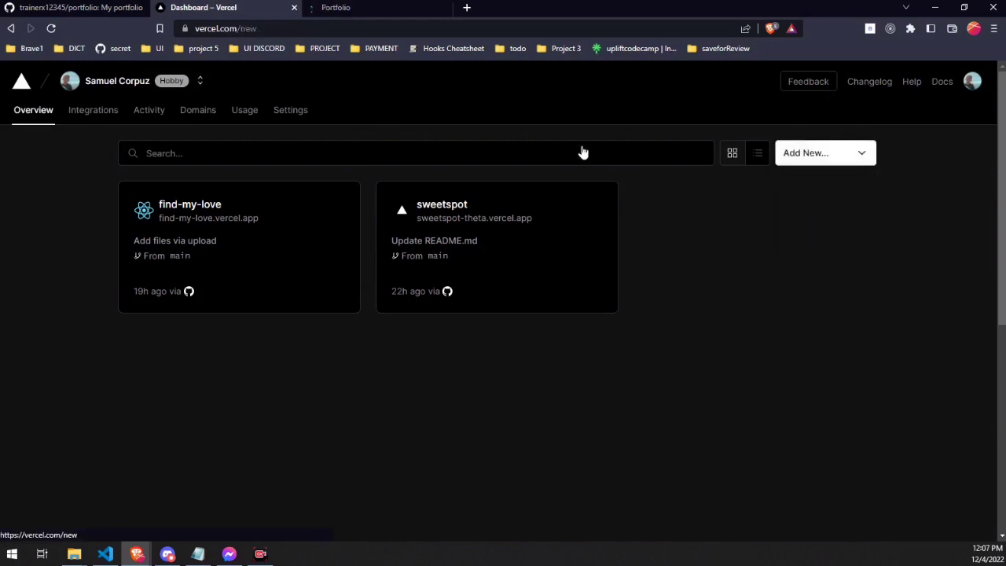
pyautogui.click(825, 152)
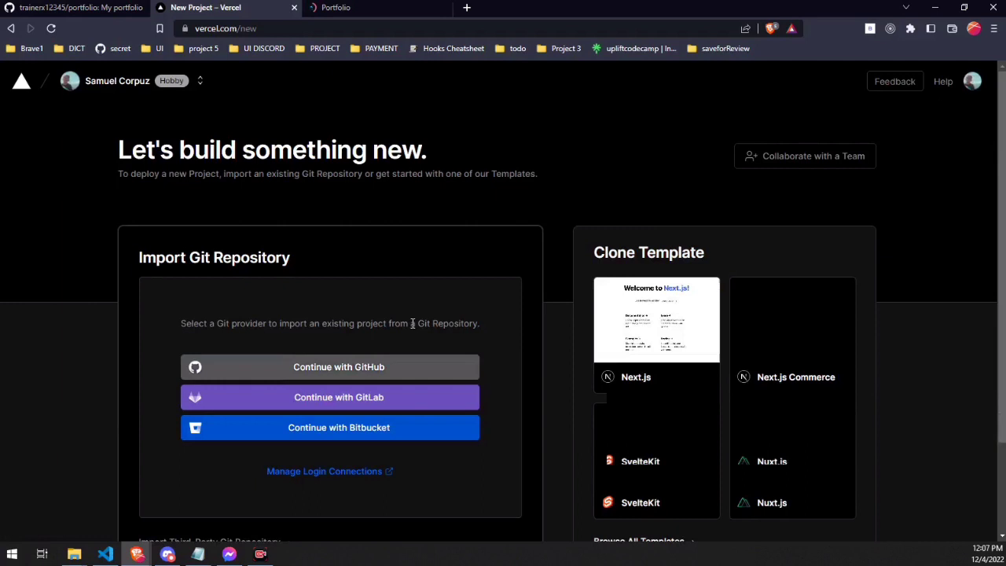
pyautogui.click(338, 366)
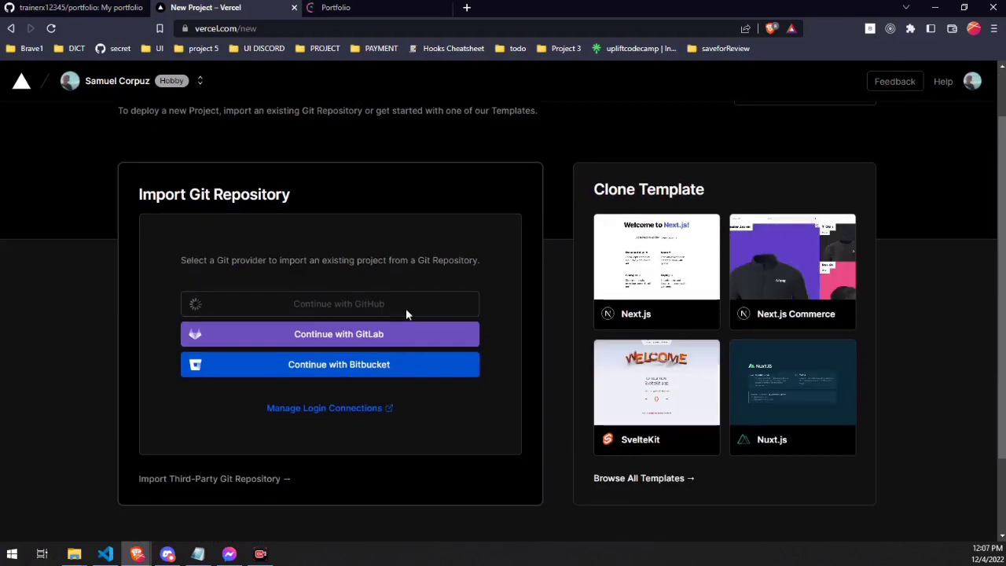
pyautogui.click(338, 303)
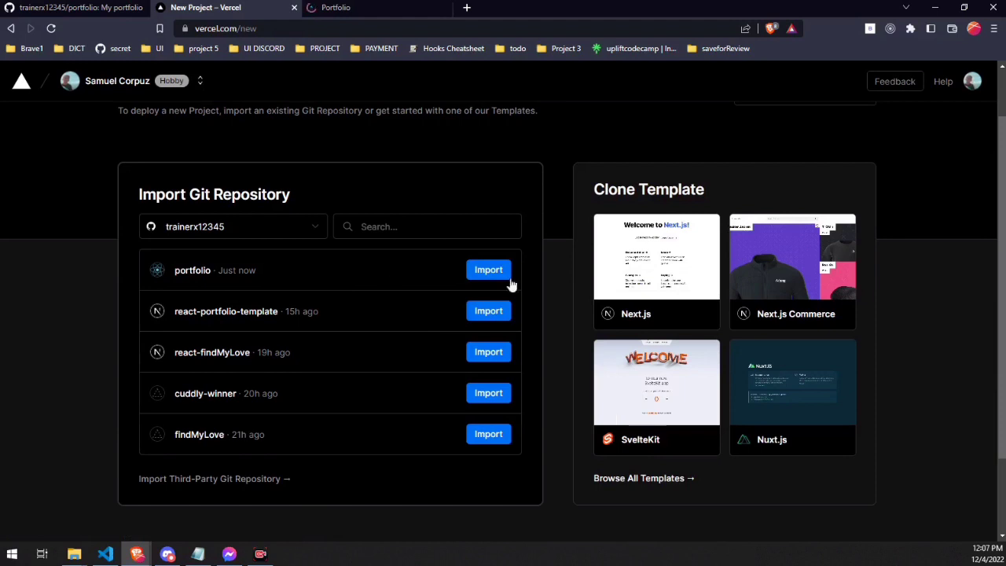
# Step: Import the portfolio repository and review its Create React App configuration
pyautogui.click(488, 269)
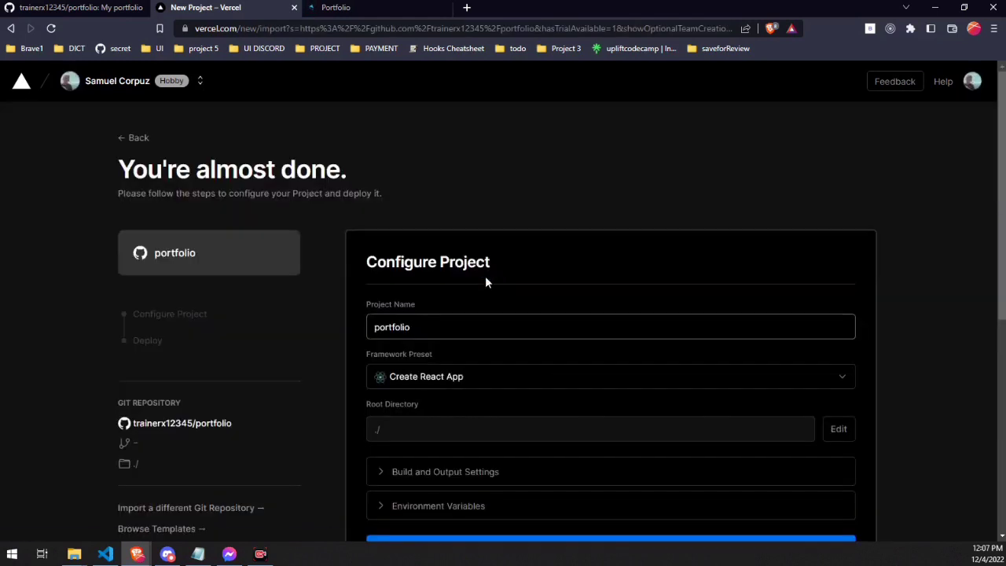
pyautogui.scroll(-3)
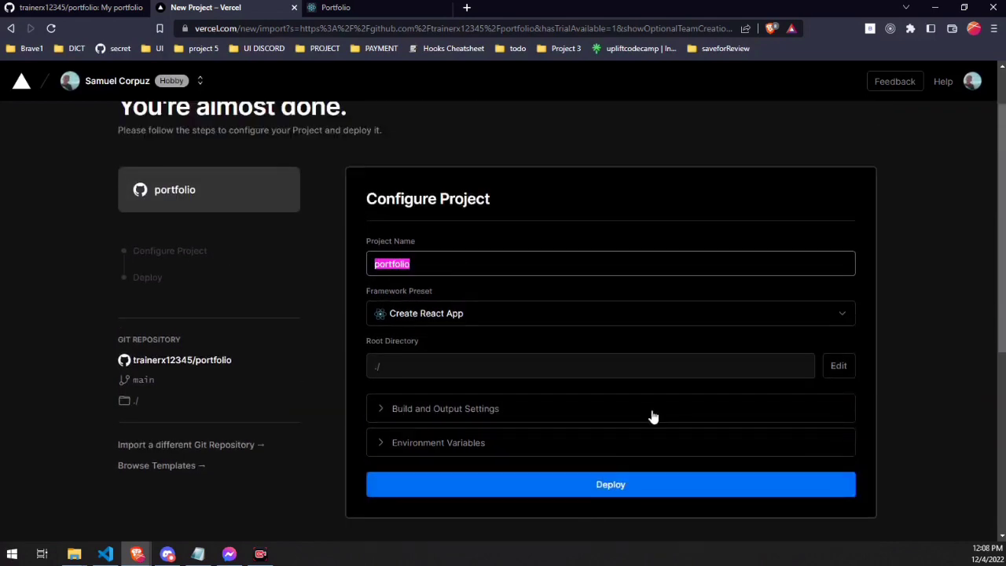
pyautogui.scroll(-3)
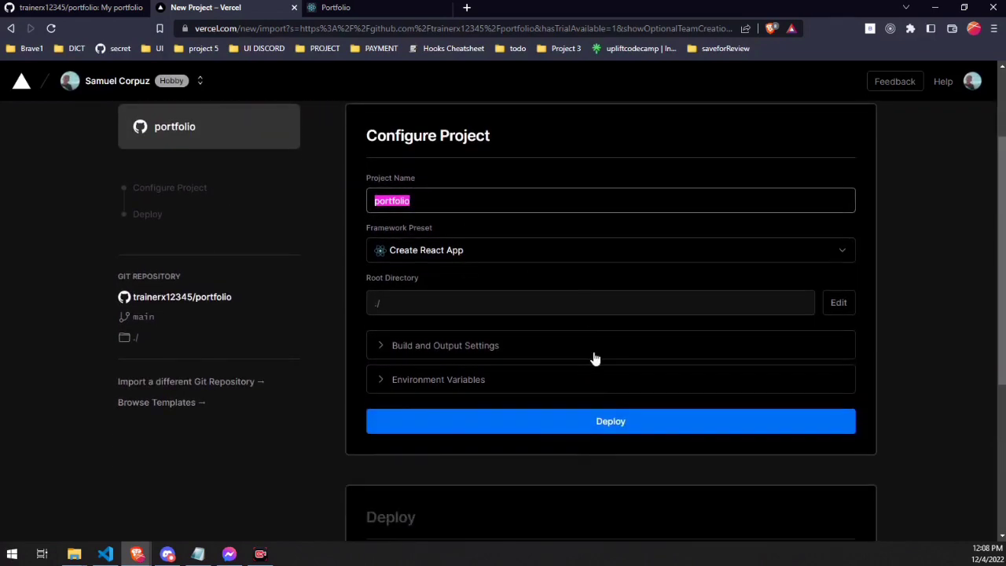
# Step: Deploy the portfolio project and expand the Building step to follow the build log
pyautogui.click(611, 420)
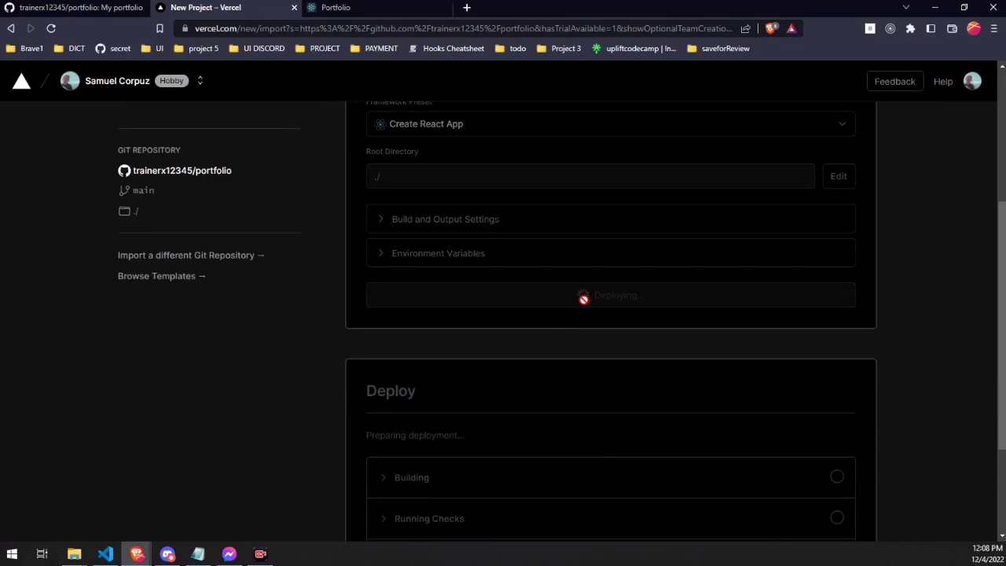
pyautogui.scroll(3)
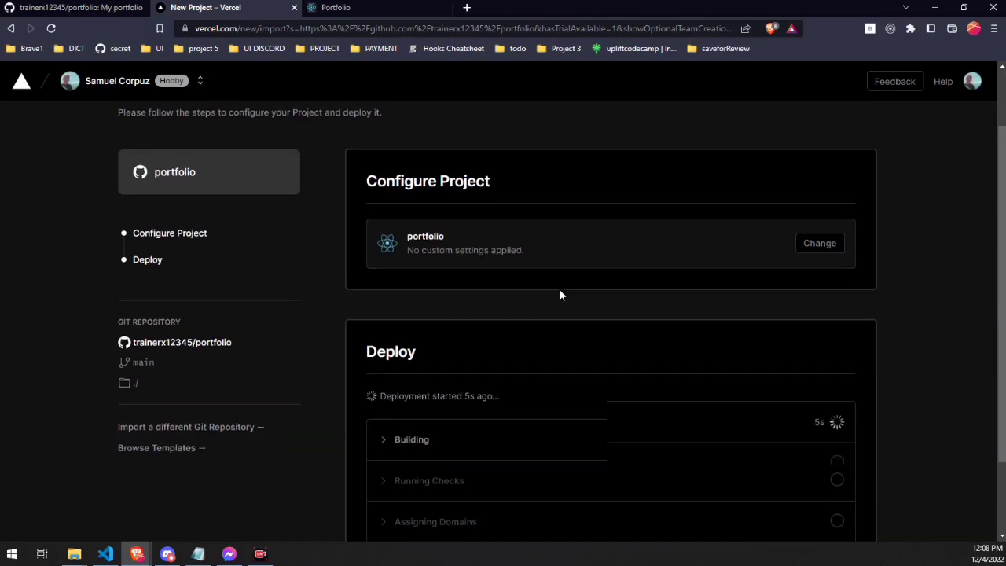
pyautogui.scroll(-3)
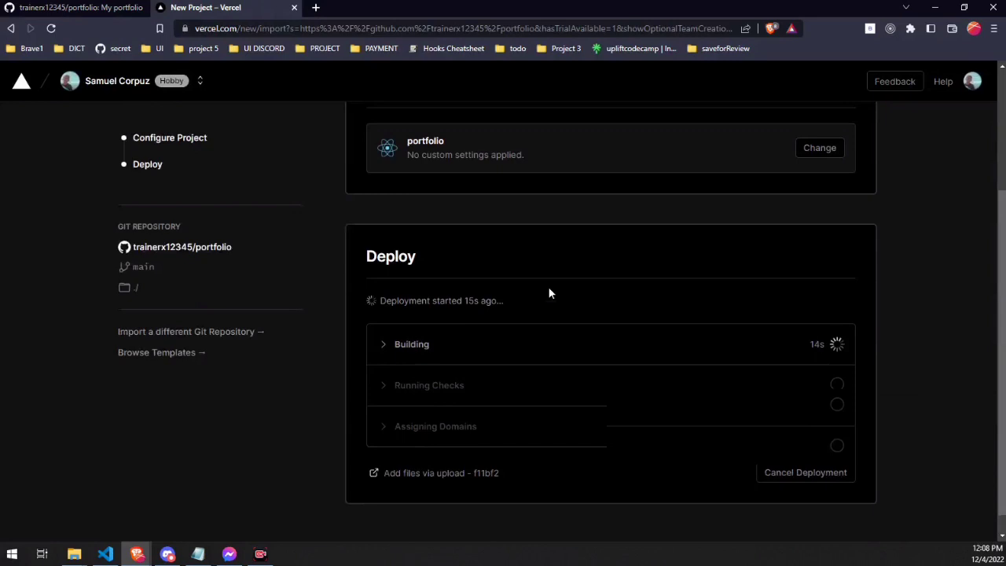
pyautogui.scroll(3)
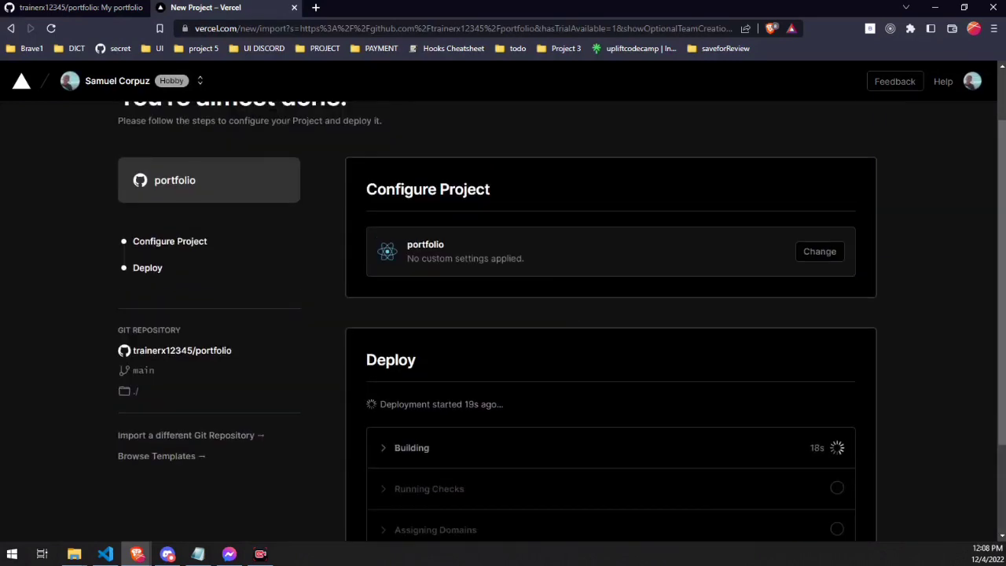
pyautogui.moveTo(870, 329)
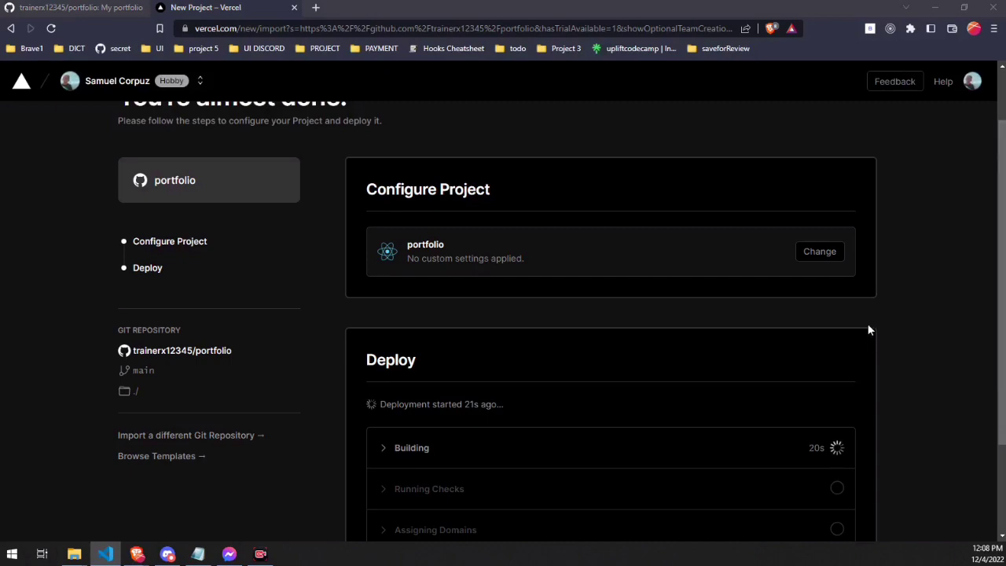
pyautogui.moveTo(481, 407)
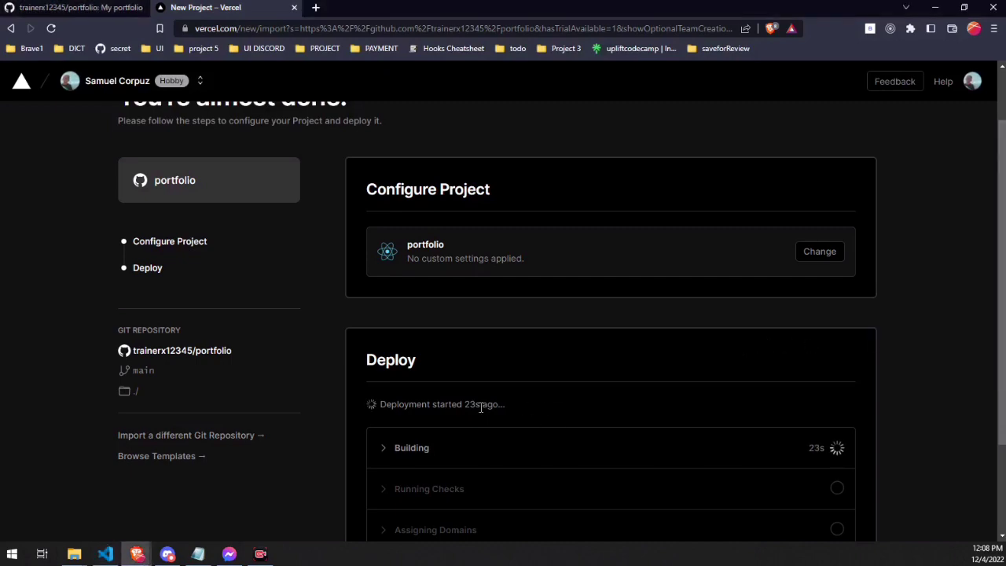
pyautogui.click(411, 448)
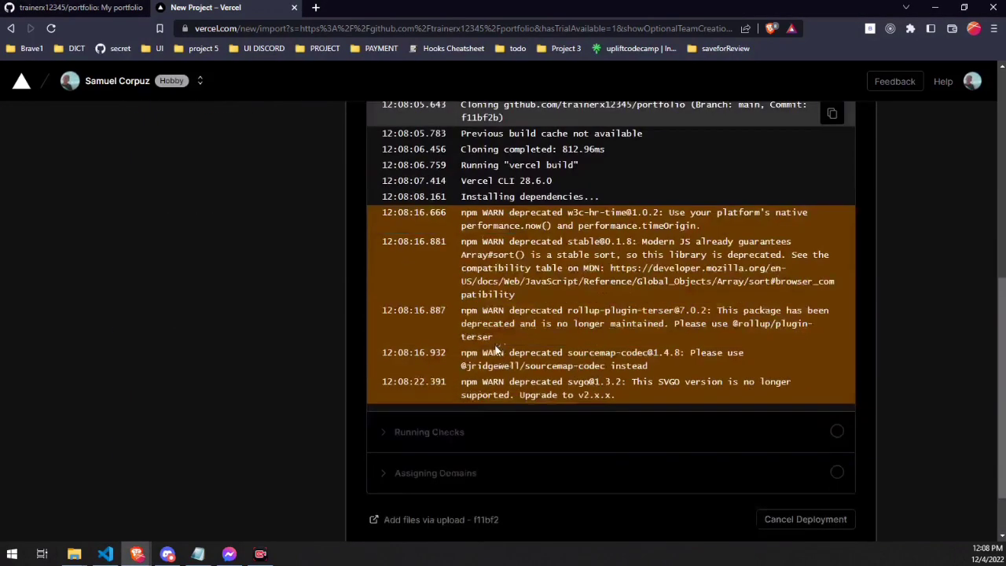
pyautogui.scroll(3)
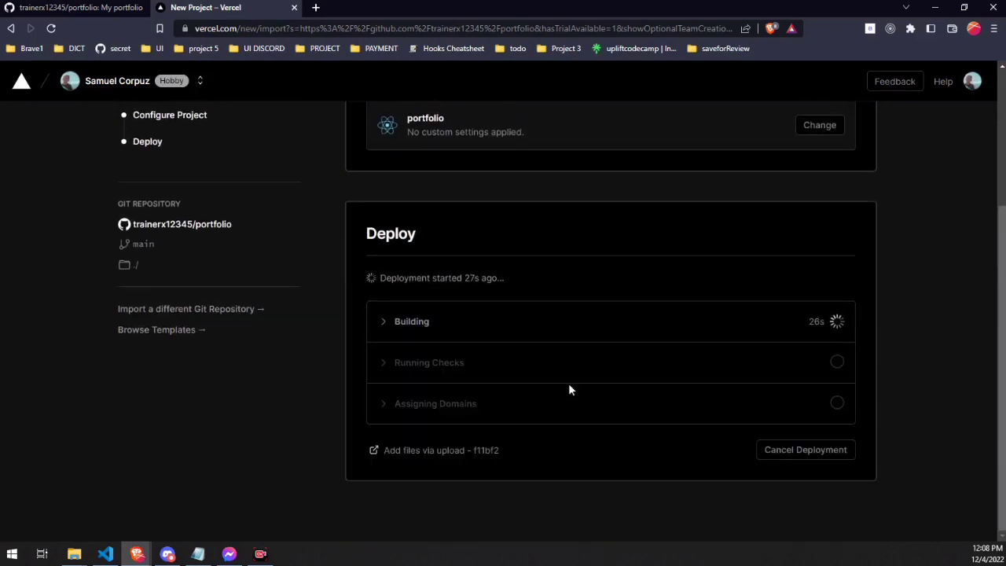